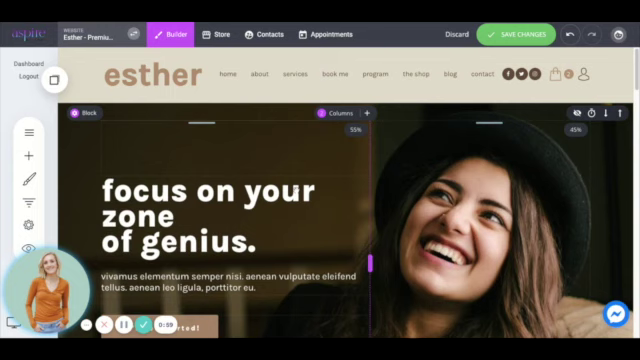
Scroll down to the 'I work with coaches' section and its three transformation cards.
{"action": "scroll", "scroll_direction": "down", "scroll_amount": 3}
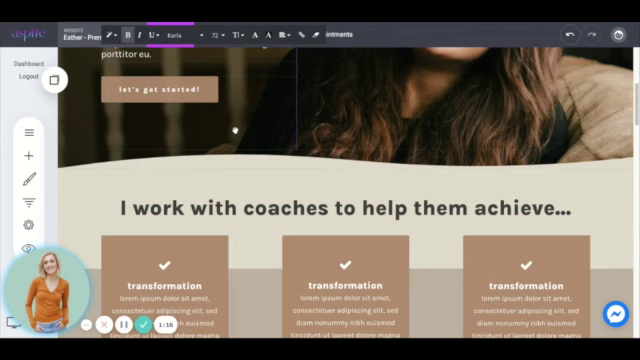
{"action": "type", "text": "slkdjflskjdfskdjf"}
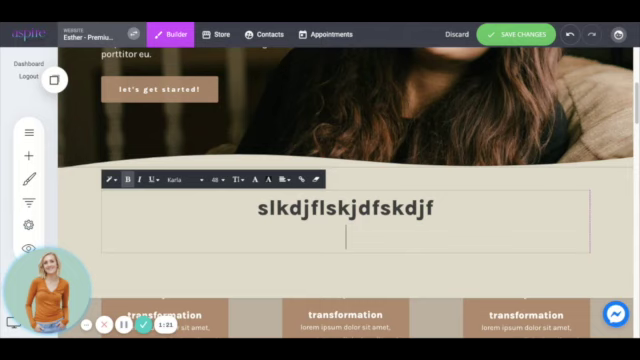
{"action": "type", "text": "sdfslkdjflaskdjfl;askdfj"}
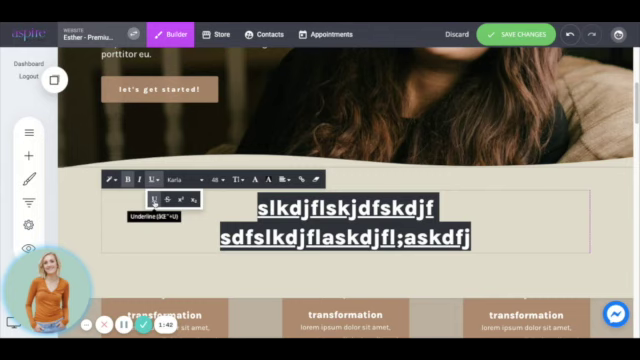
{"action": "left_click", "coordinate": [232, 178]}
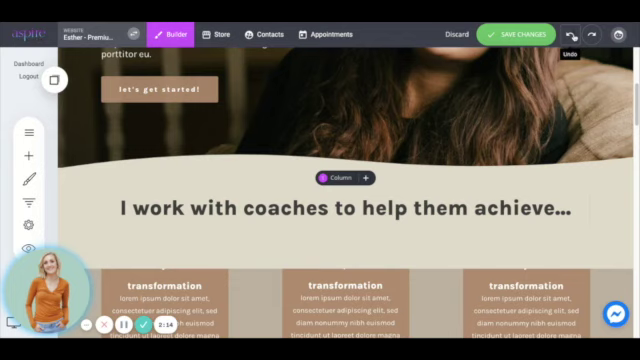
{"action": "scroll", "scroll_direction": "down", "scroll_amount": 3}
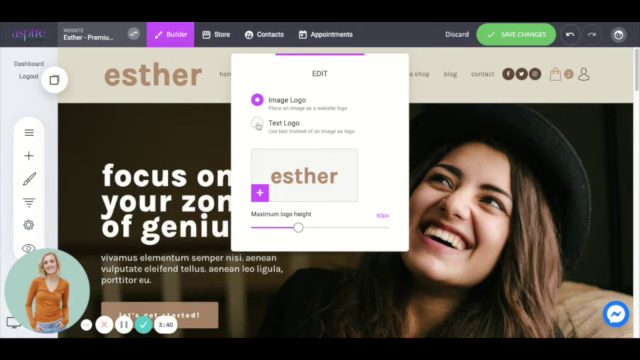
Switch the logo to a Text Logo reading 'esther'.
{"action": "left_click", "coordinate": [262, 120]}
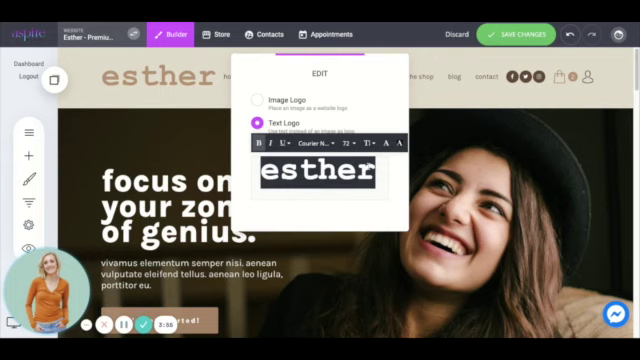
{"action": "left_click", "coordinate": [262, 92]}
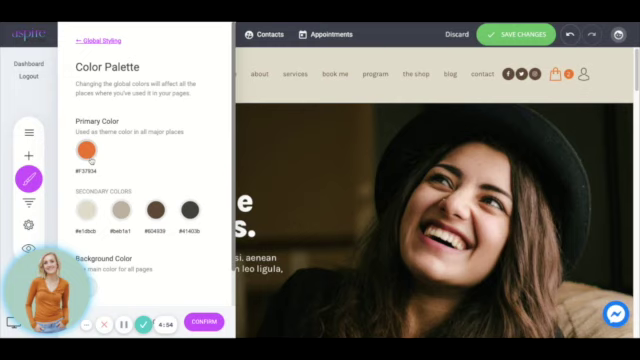
Bring up Global Styling with its text, fonts, colours, layout and page options.
{"action": "left_click", "coordinate": [84, 150]}
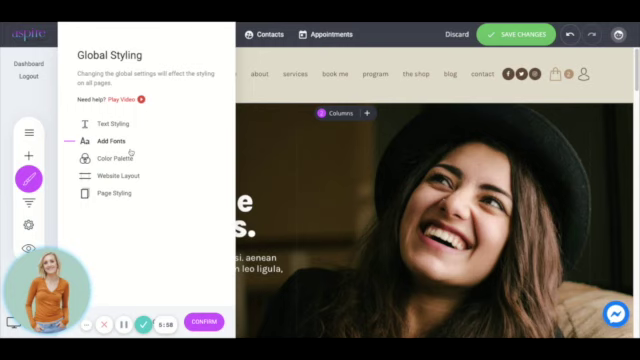
Show the Add Fonts settings listing Karla and the custom-font upload option.
{"action": "left_click", "coordinate": [116, 140]}
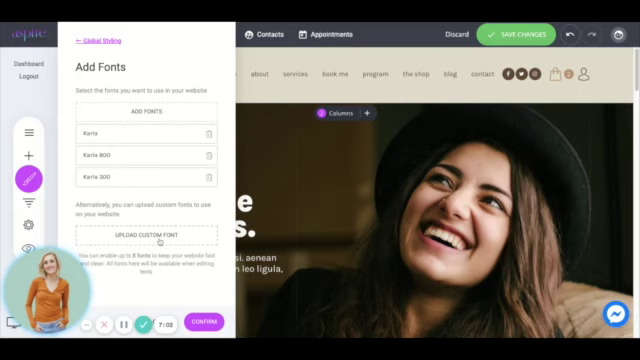
Start a New Custom Font named 'asdfasd', then cancel back to Global Styling.
{"action": "left_click", "coordinate": [148, 234]}
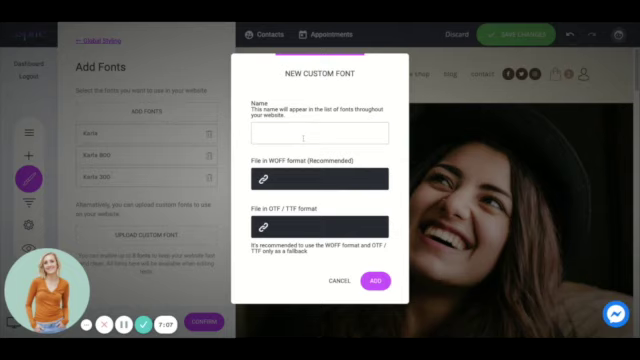
{"action": "type", "text": "asdfasdf"}
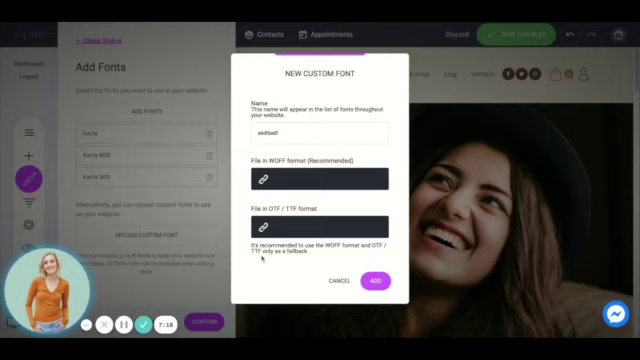
{"action": "left_click", "coordinate": [270, 176]}
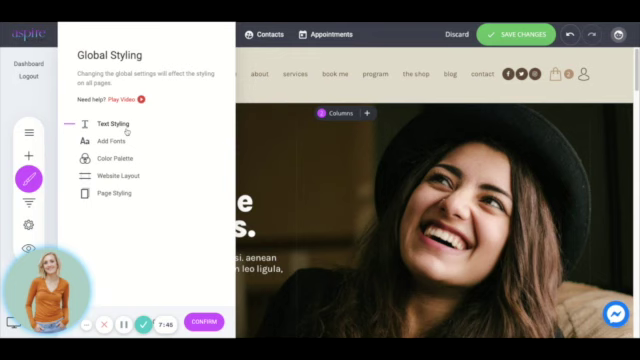
View the Text Styling settings showing heading levels in Karla.
{"action": "left_click", "coordinate": [112, 124]}
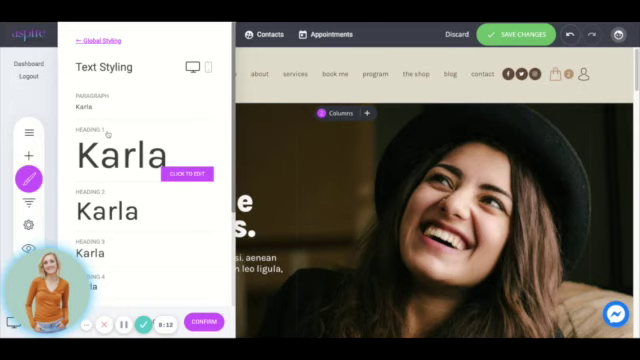
{"action": "scroll", "scroll_direction": "down", "scroll_amount": 3}
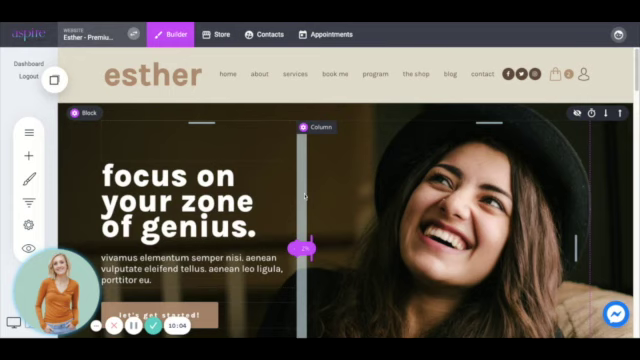
Scroll down to the coaches section with its three transformation cards.
{"action": "scroll", "scroll_direction": "down", "scroll_amount": 3}
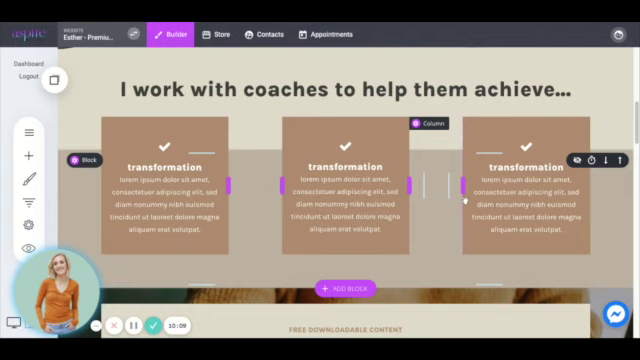